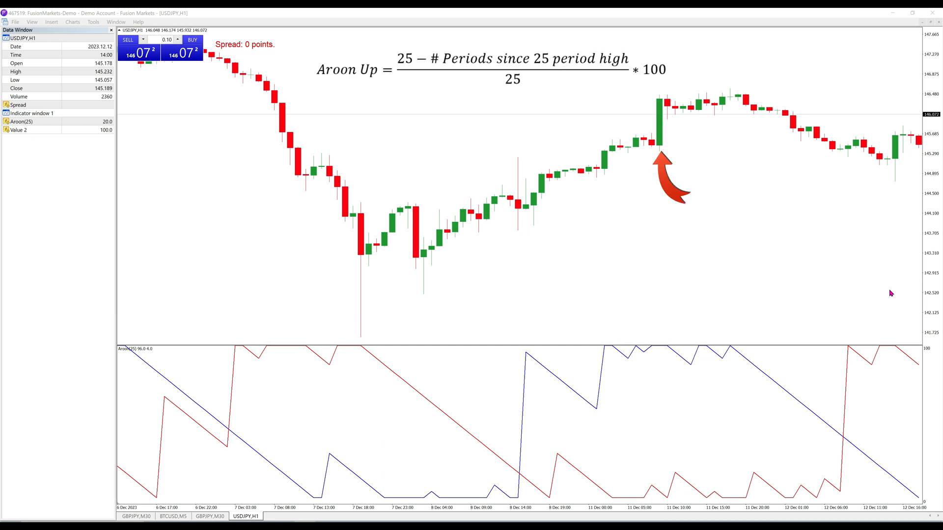
Add an 'Aroon Up crosses above Aroon Down' long-entry condition and search 'aroon' for the short entry.
type("Aroon up = (25-0)/25 *100 = 100")
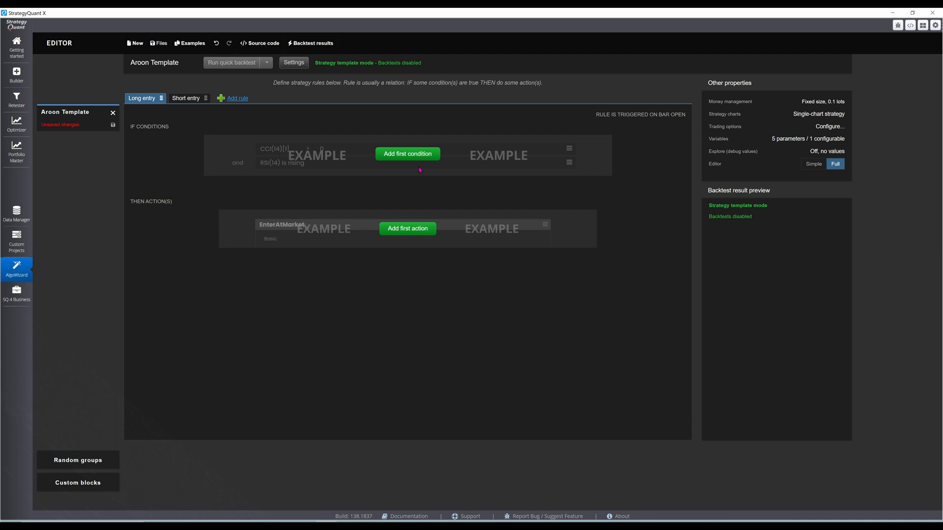
left_click(408, 153)
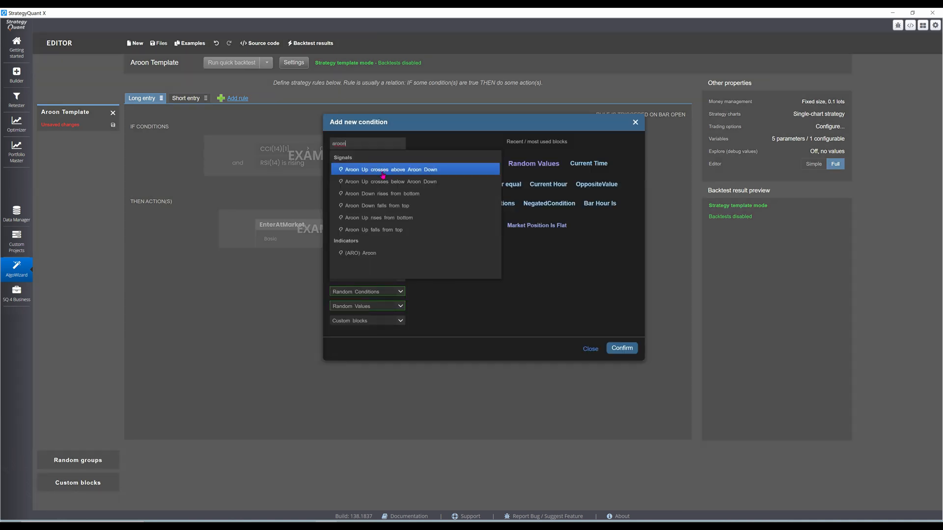
left_click(388, 169)
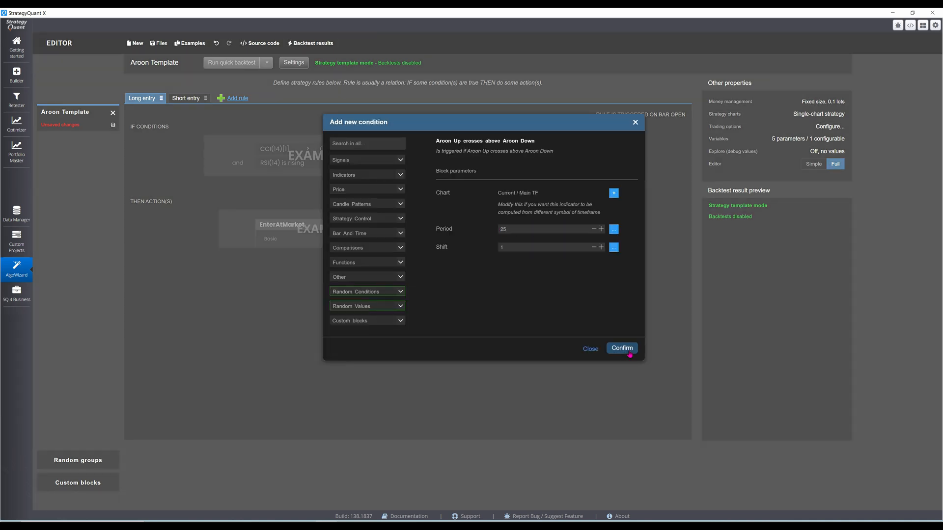
type("aroon")
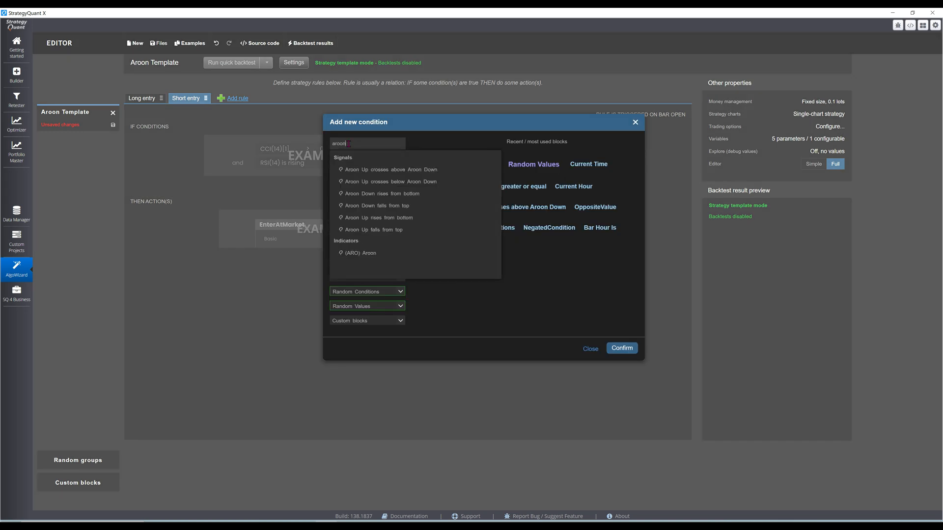
left_click(388, 181)
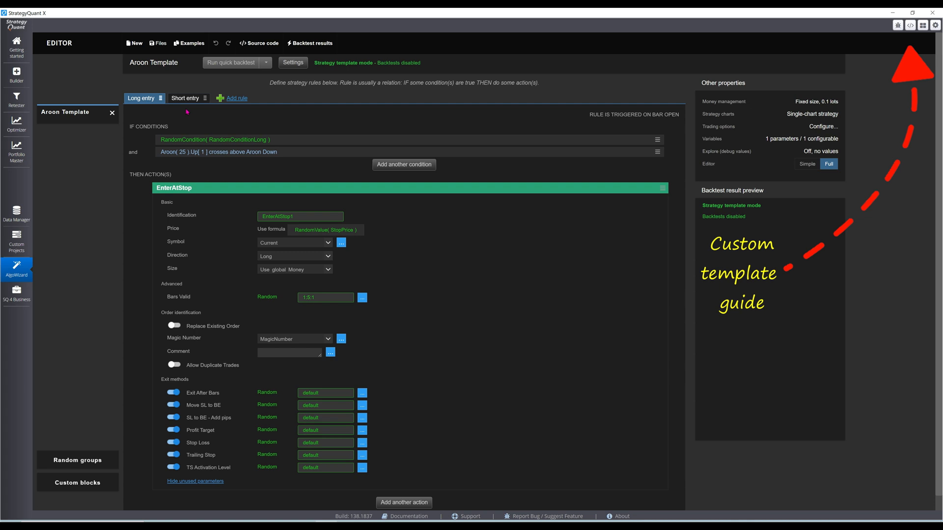
Load the Aroon MACD Strategy in the Retester to view its USDJPY H1 2013–2022 results.
left_click(185, 98)
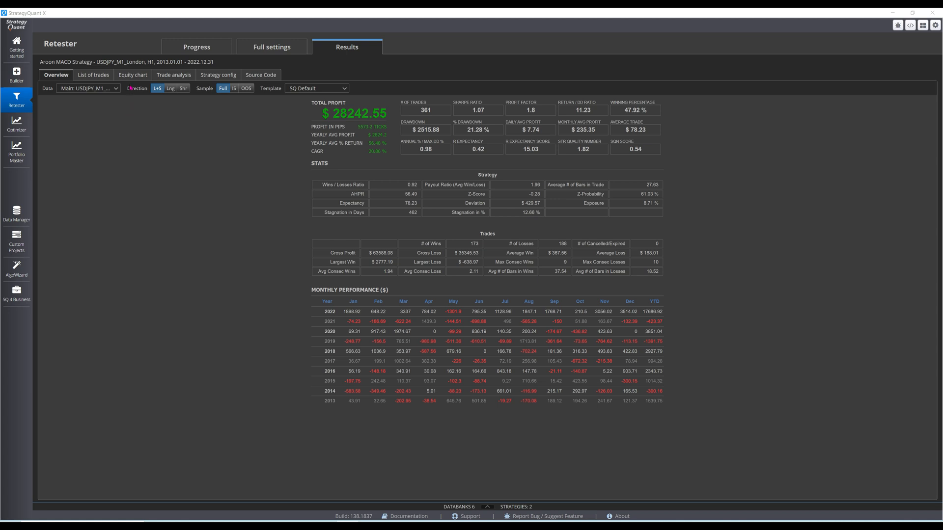
Open the retested Aroon MACD Strategy in the Editor.
left_click(132, 74)
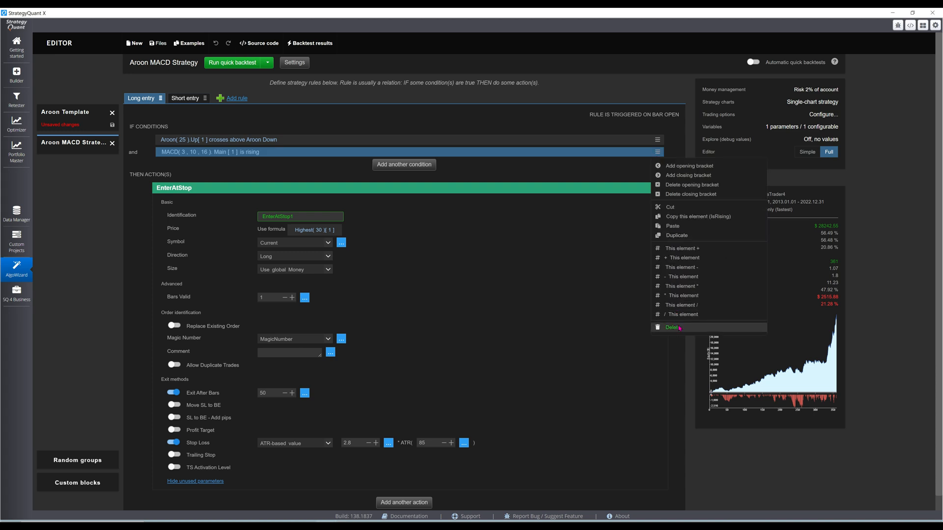
Delete the MACD rising and falling entry conditions and run a full backtest.
left_click(185, 98)
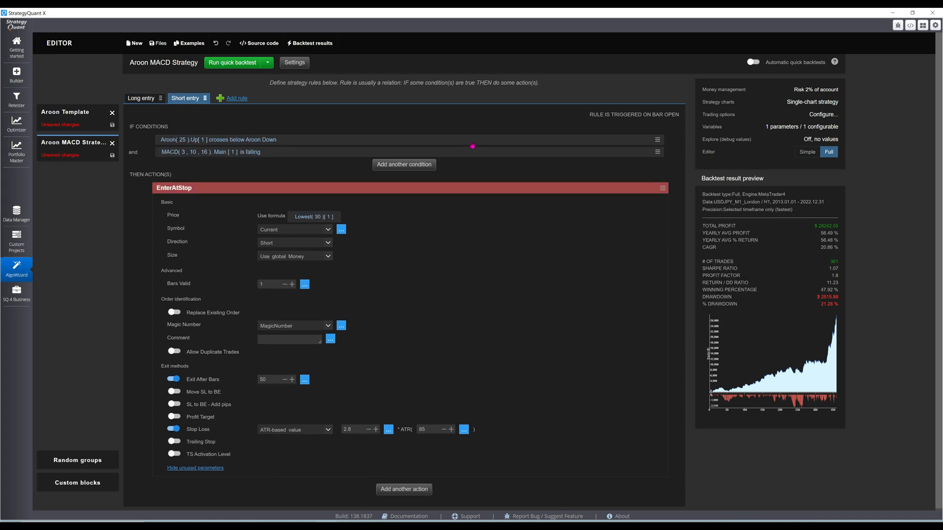
right_click(657, 151)
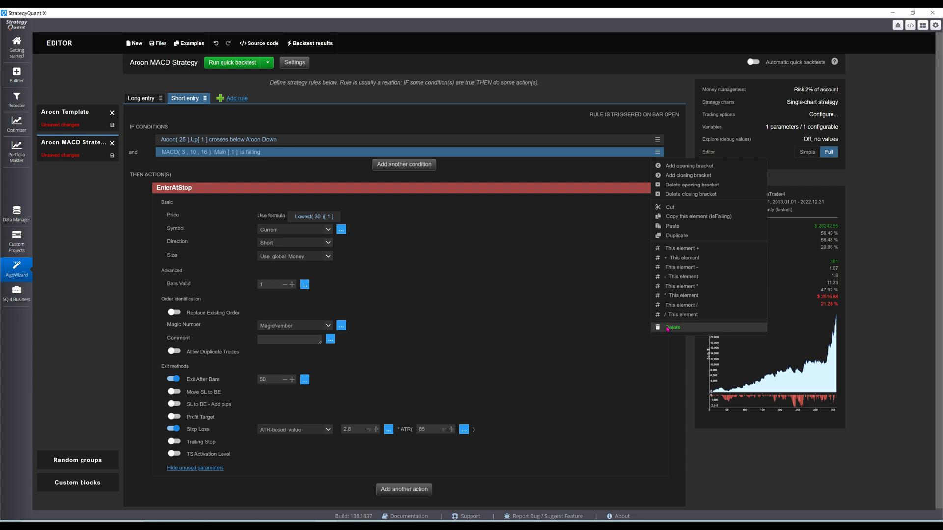
left_click(673, 327)
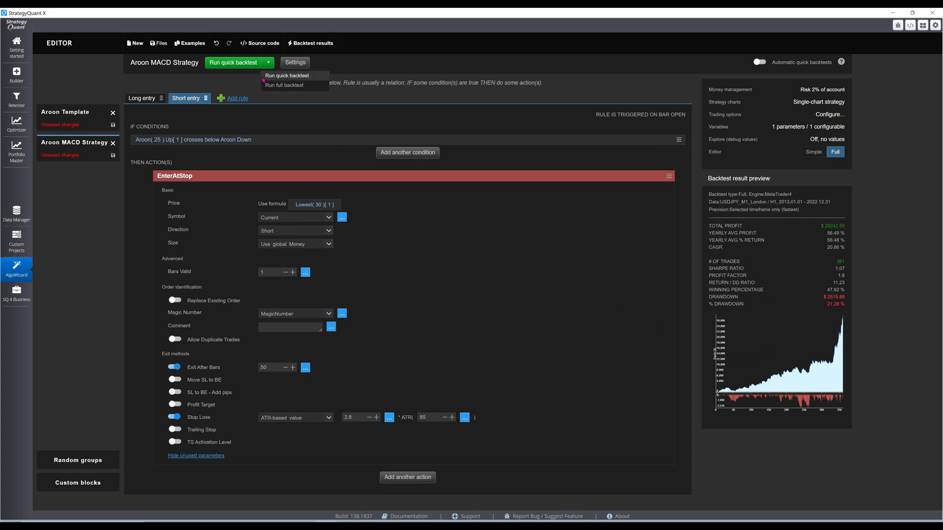
left_click(284, 85)
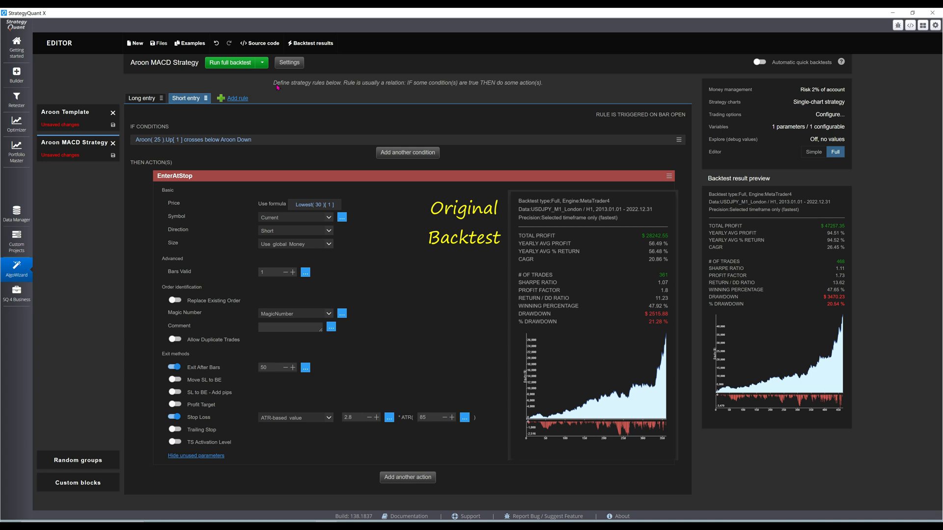
left_click(142, 98)
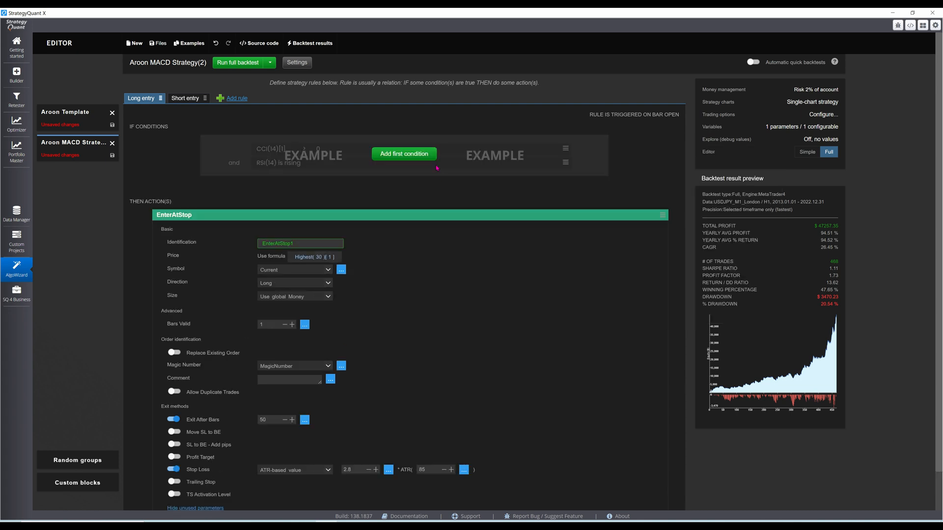